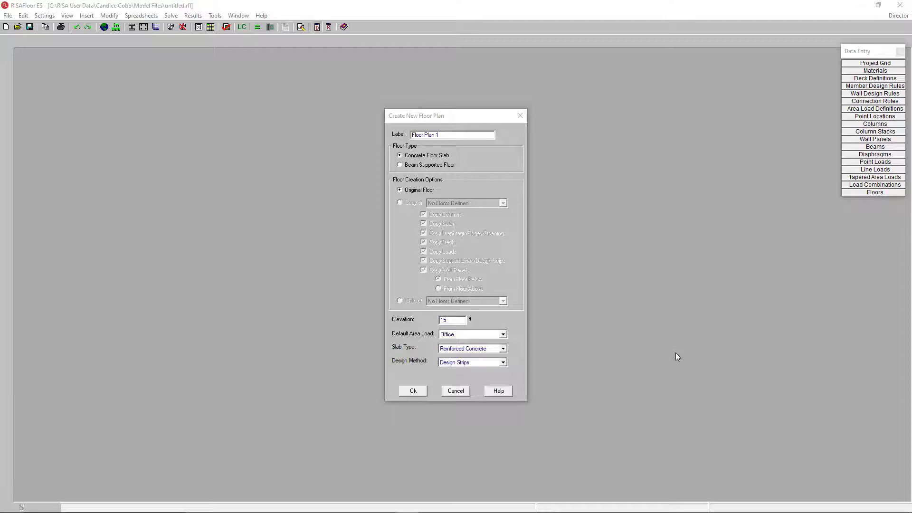
mouse_move(545, 222)
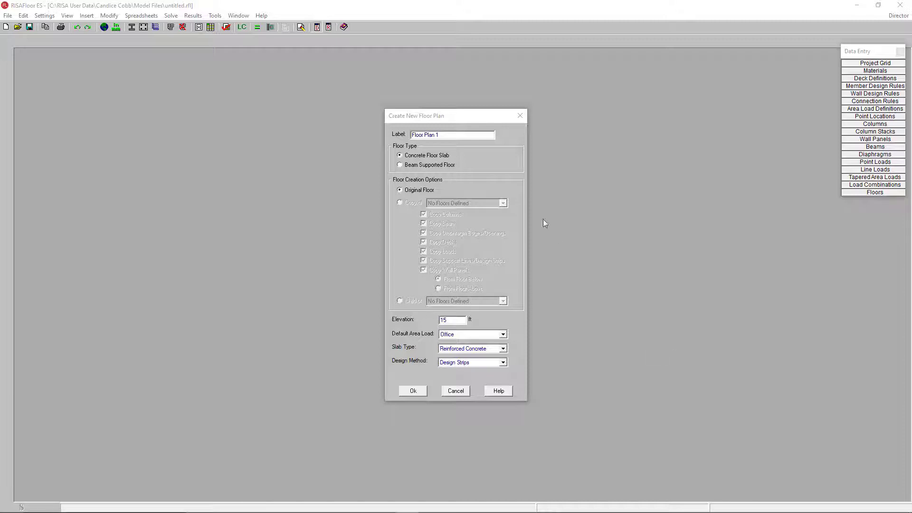
mouse_move(446, 168)
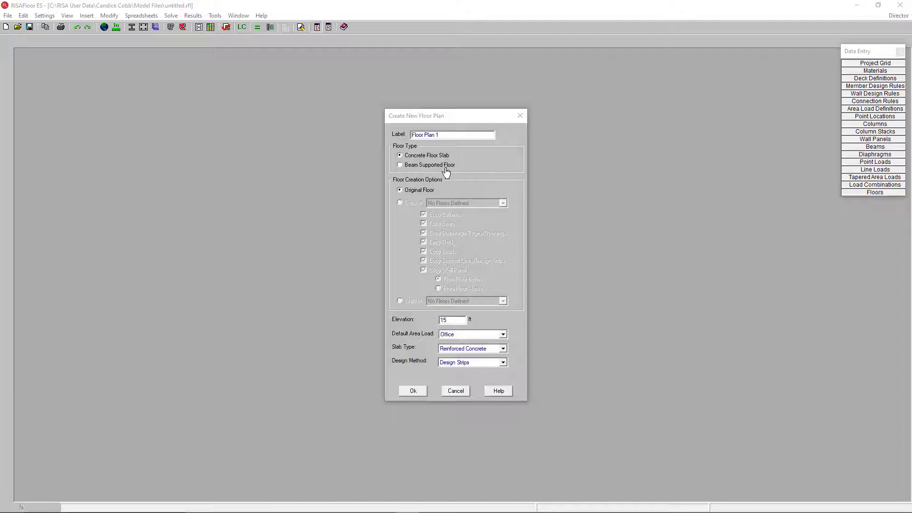
mouse_move(456, 253)
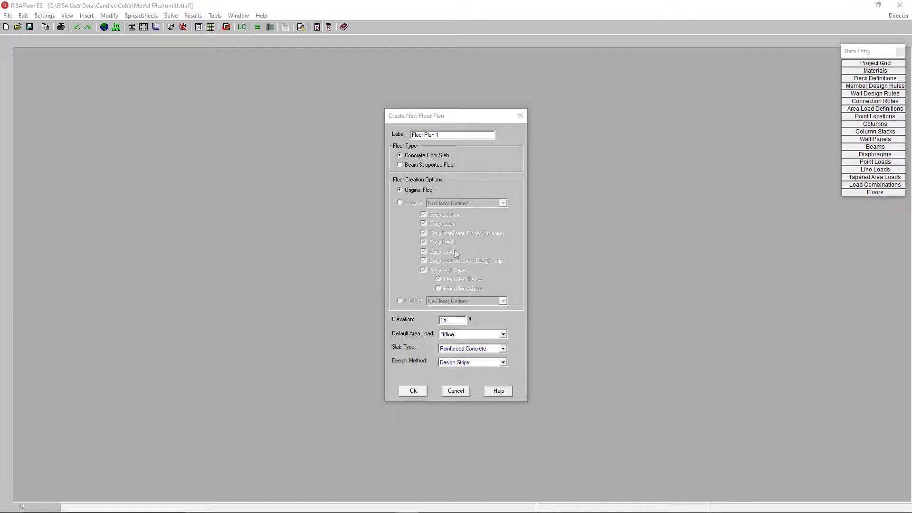
mouse_move(458, 367)
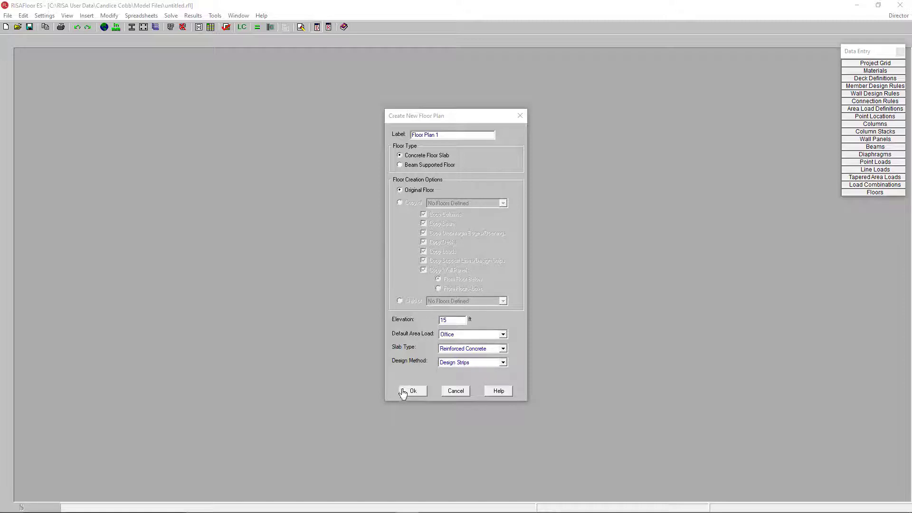
mouse_move(407, 394)
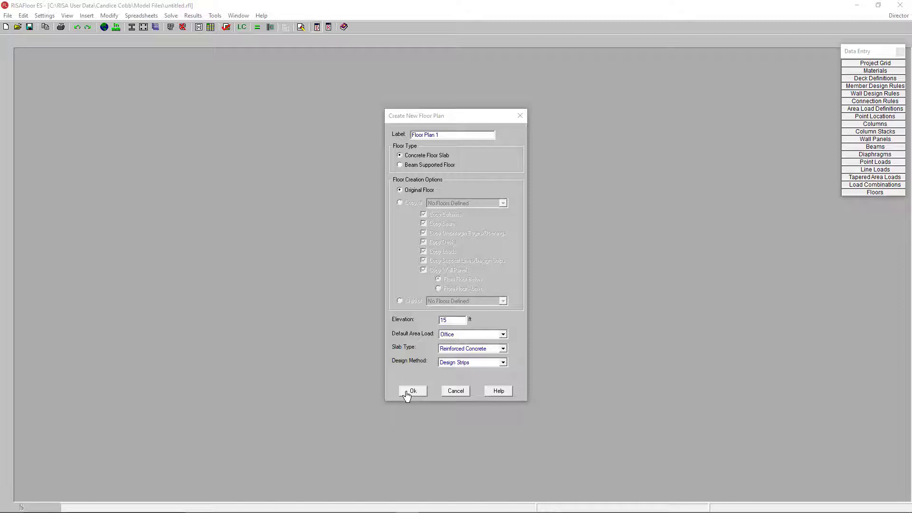
Start the concrete slab plan and import the recent DXF drawing with all layers
click(413, 391)
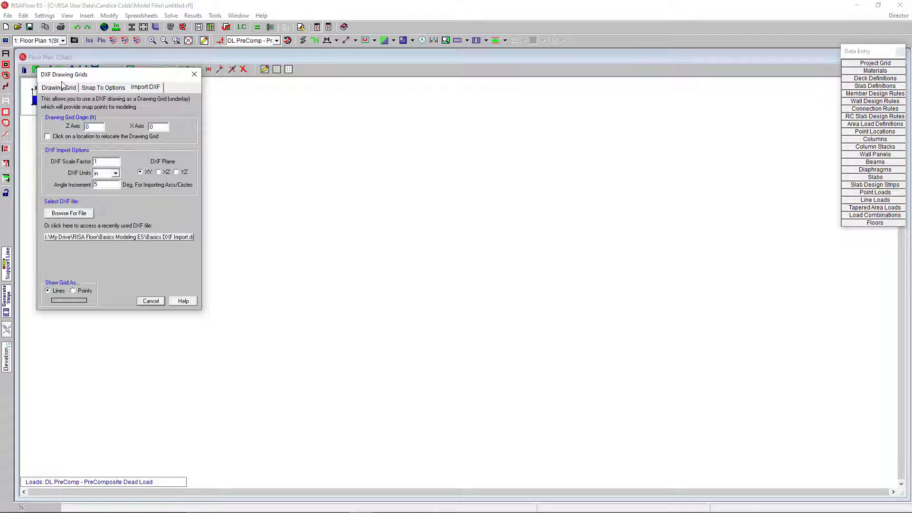
click(59, 86)
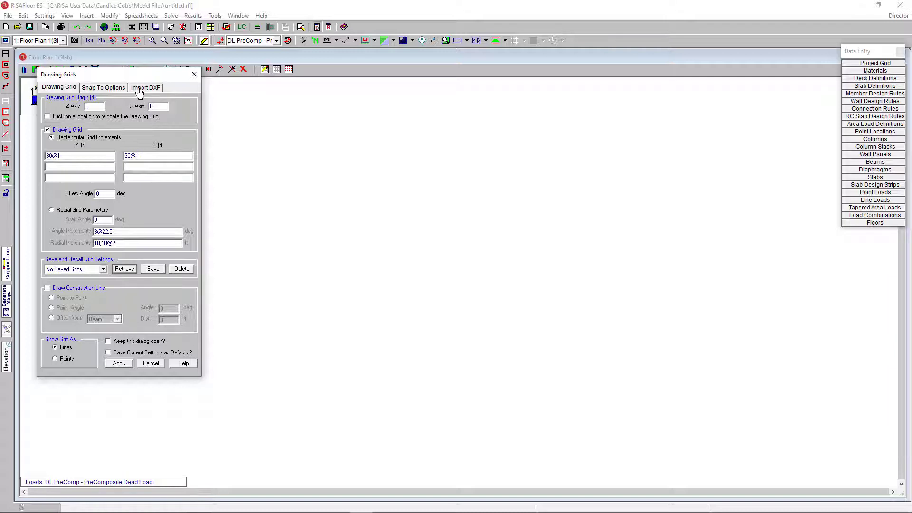
click(145, 87)
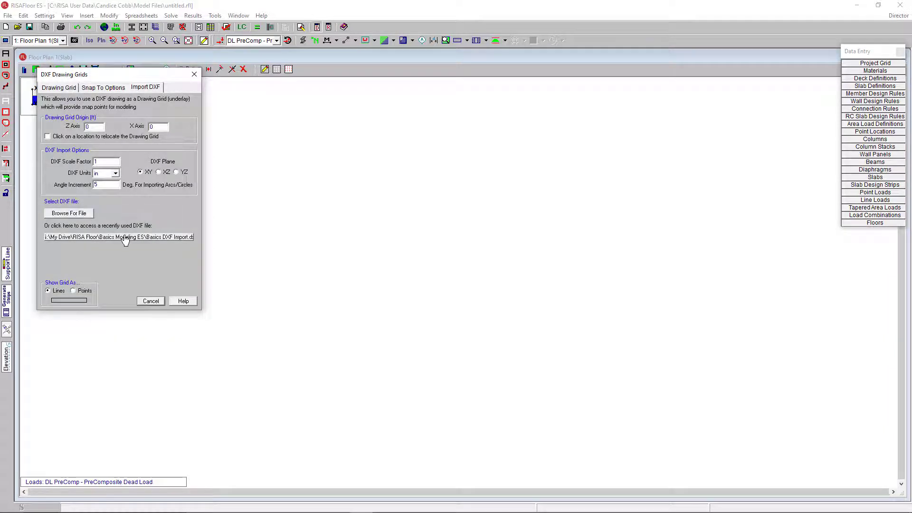
mouse_move(114, 243)
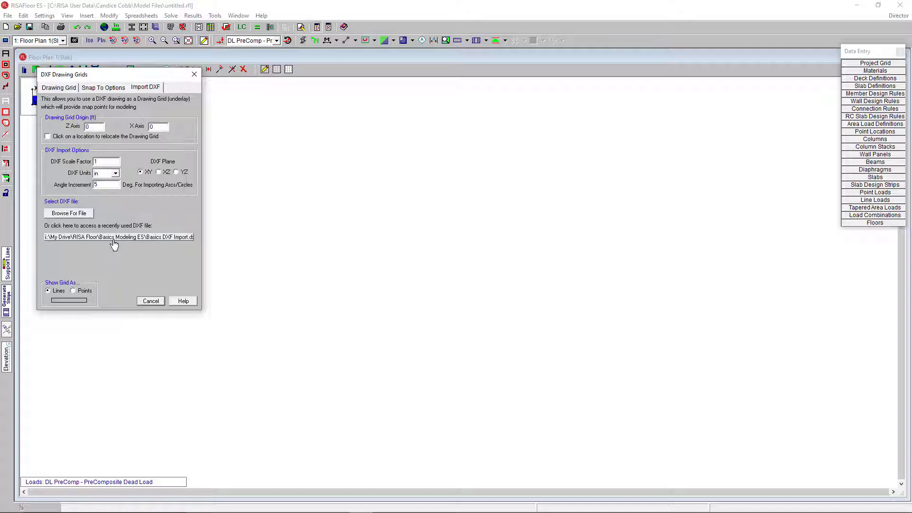
click(119, 237)
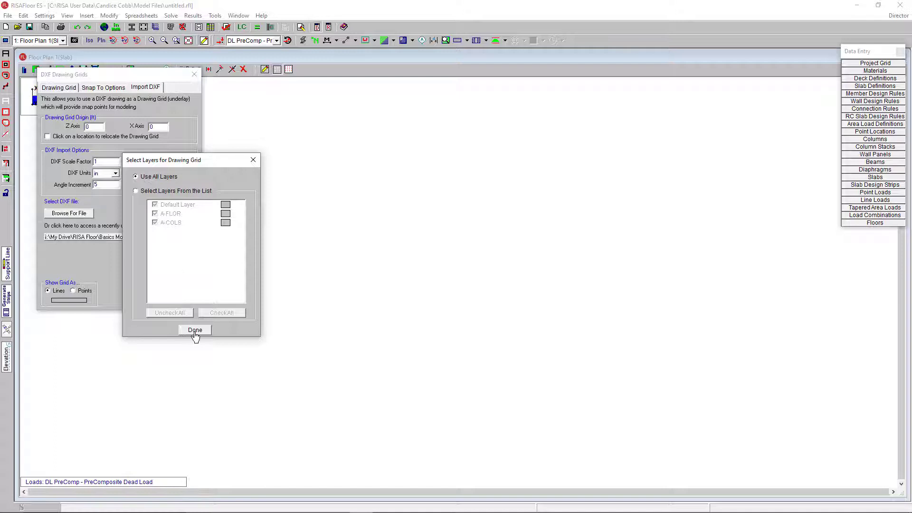
click(194, 329)
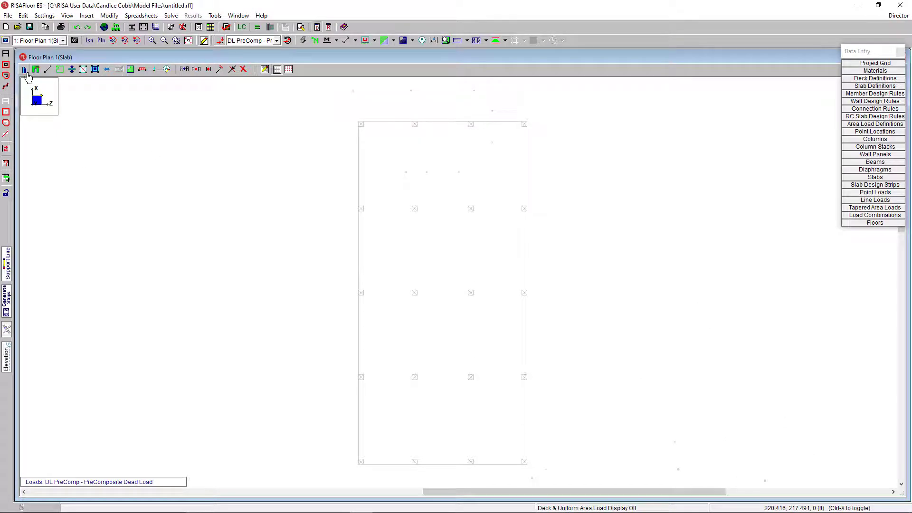
Set the column tool to an explicit 12x12 rectangular shape in Conc4000NW
click(25, 69)
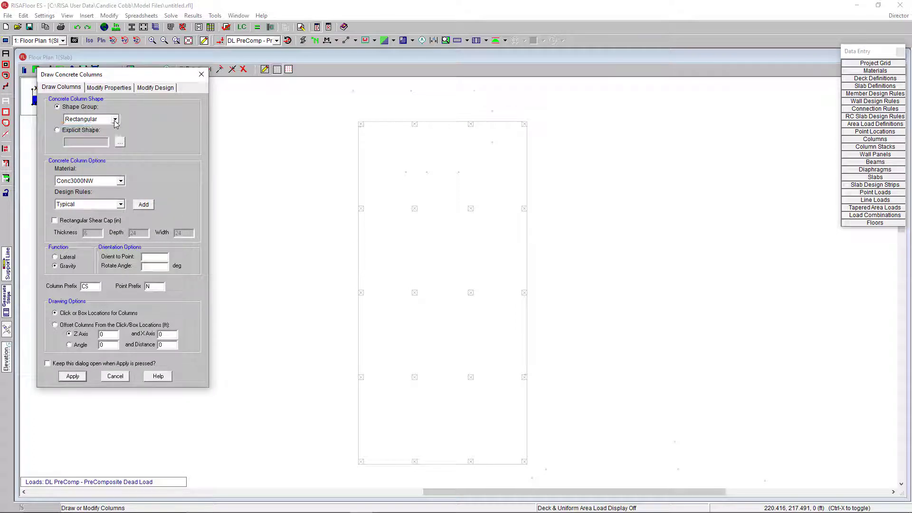
click(57, 130)
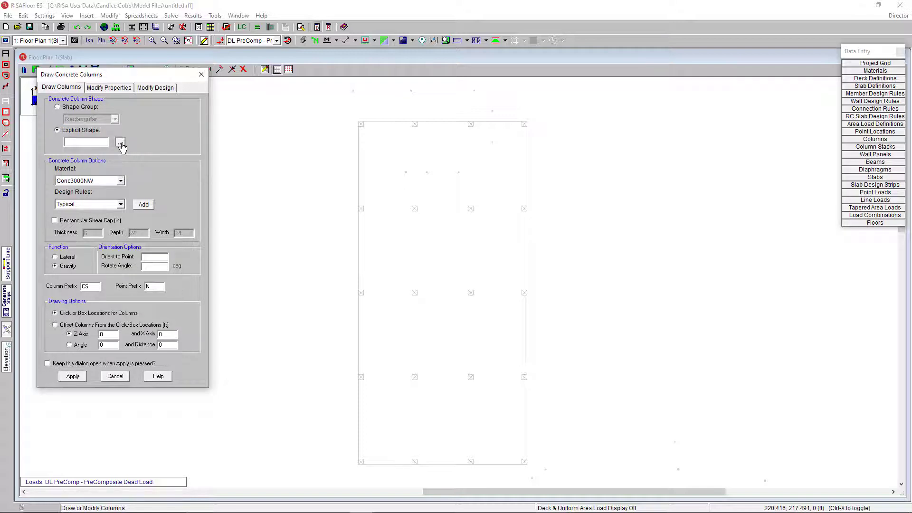
click(121, 143)
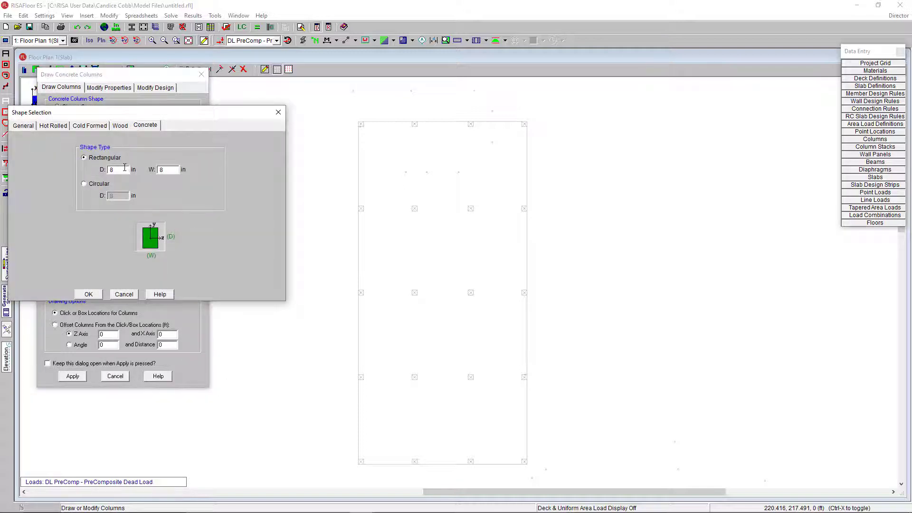
triple_click(111, 169)
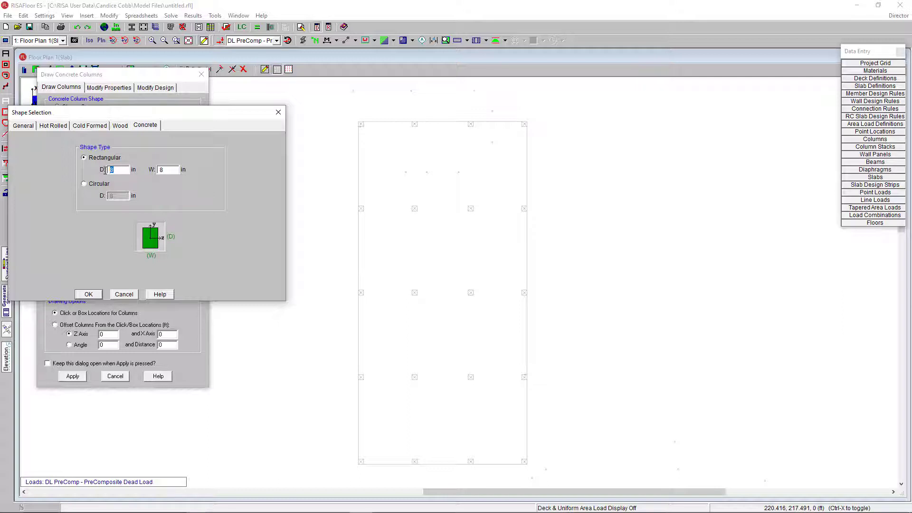
text(12)
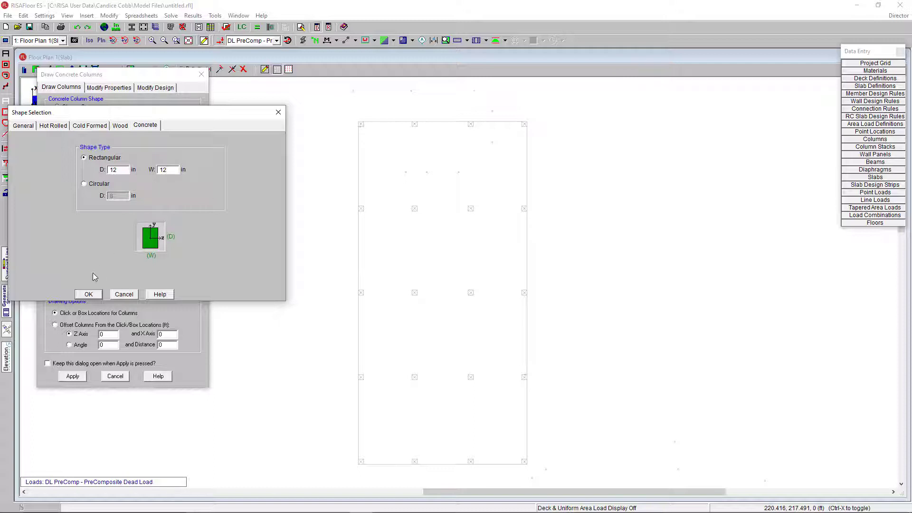
click(88, 294)
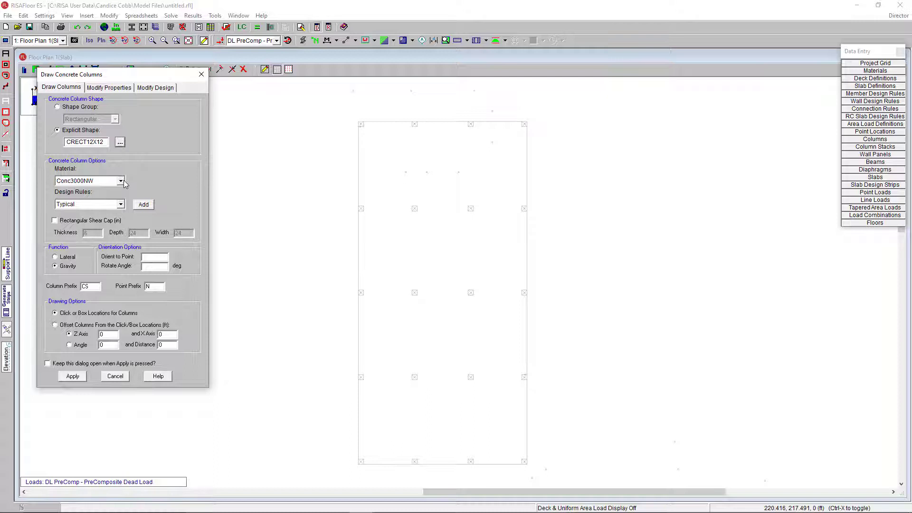
click(121, 180)
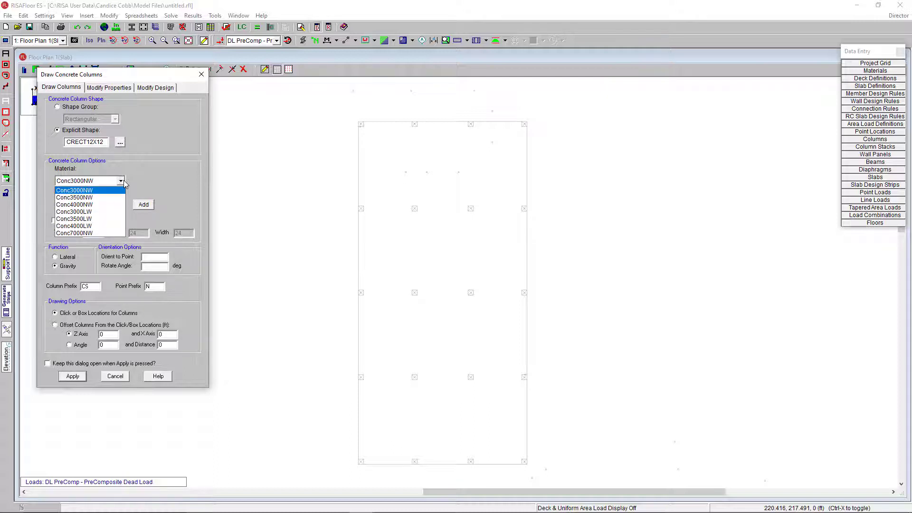
click(74, 204)
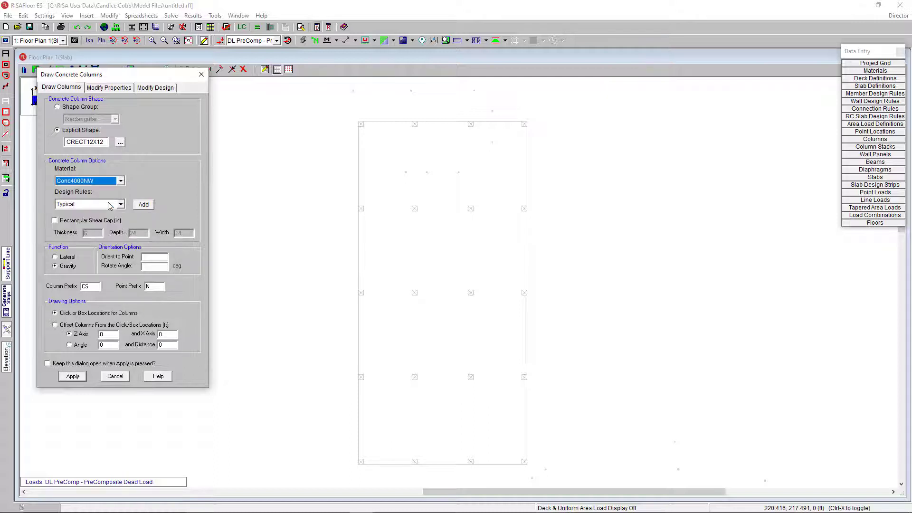
mouse_move(119, 213)
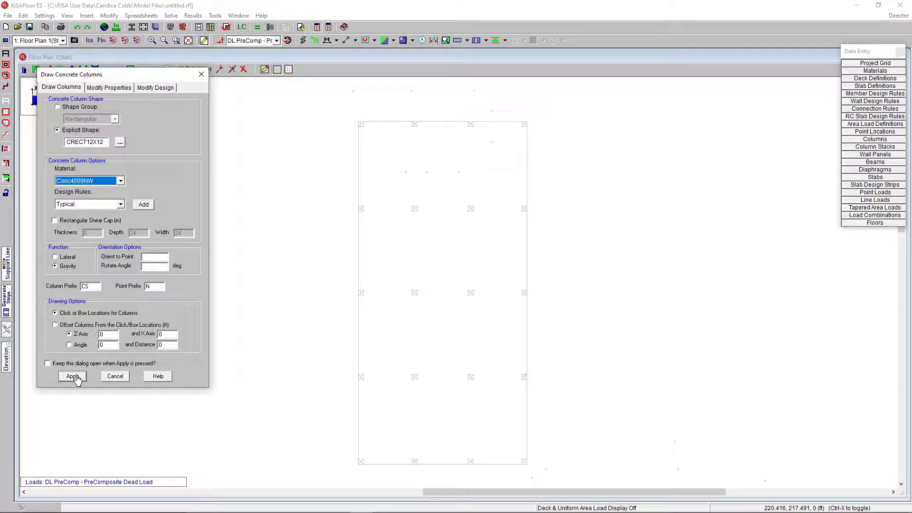
Apply the column settings and place columns at all twenty grid intersections
click(73, 376)
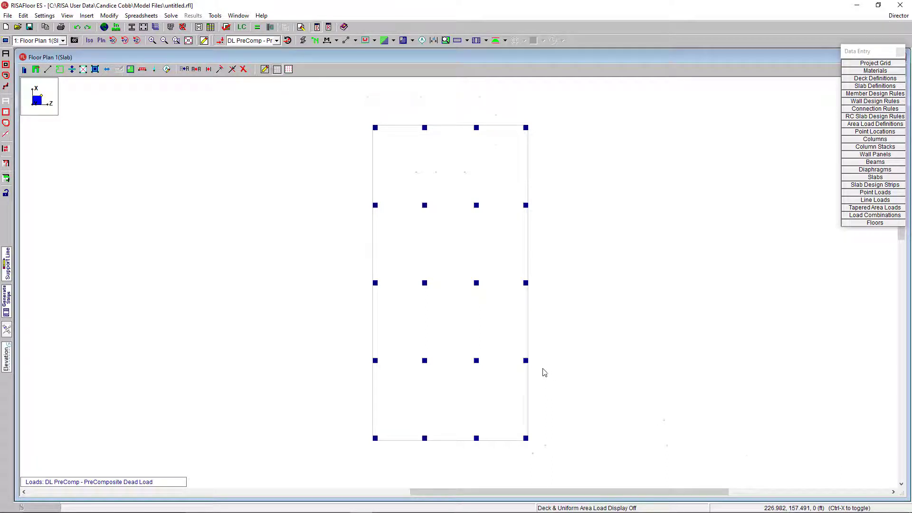
mouse_move(36, 68)
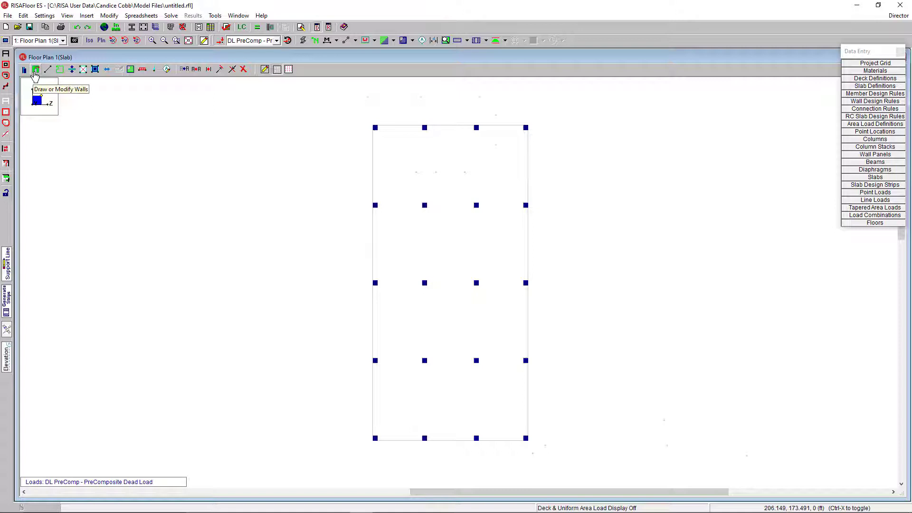
Draw wall panels along the top-right and bottom-left corners of the plan
click(36, 69)
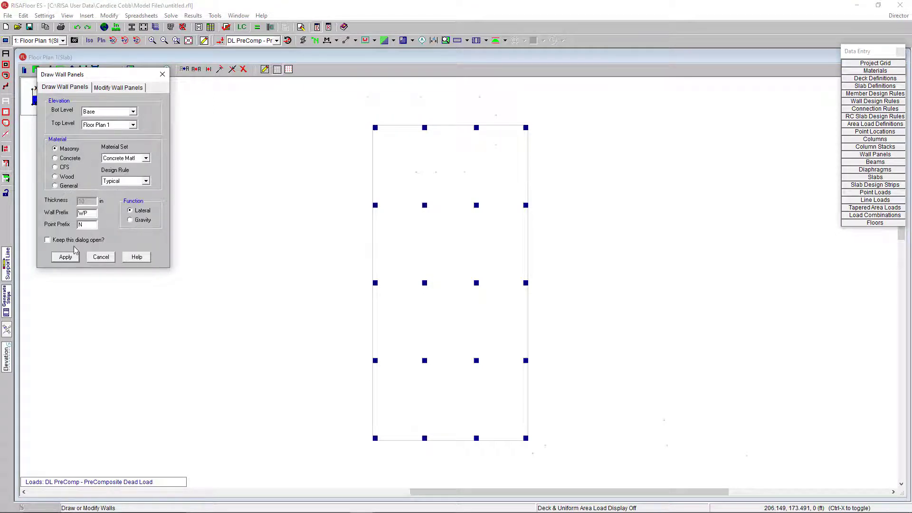
click(65, 256)
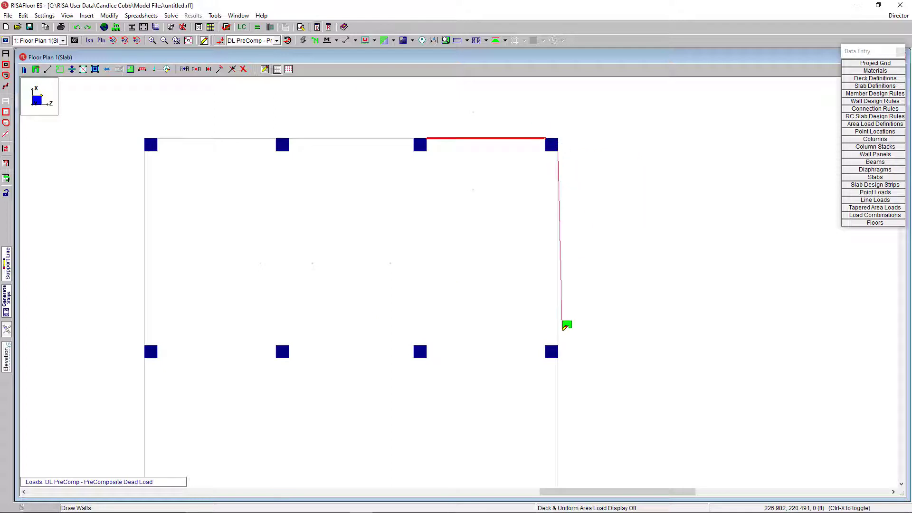
click(551, 352)
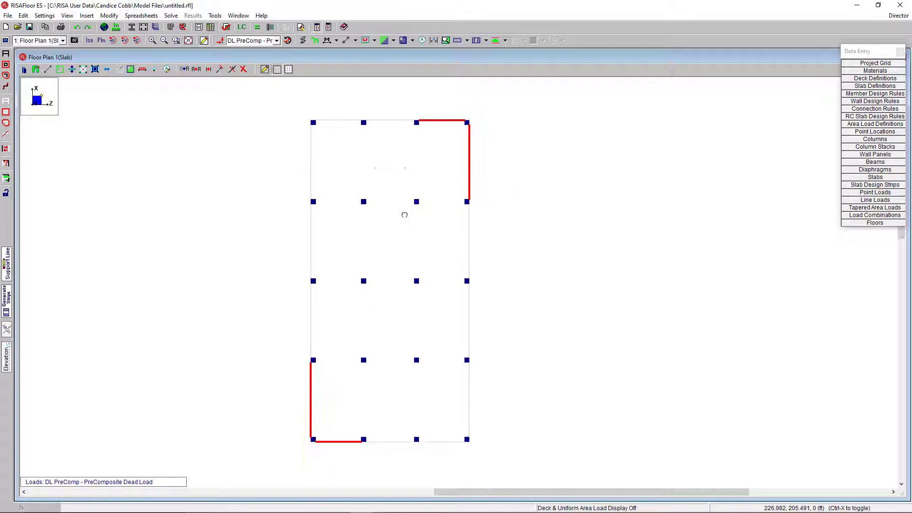
mouse_move(65, 85)
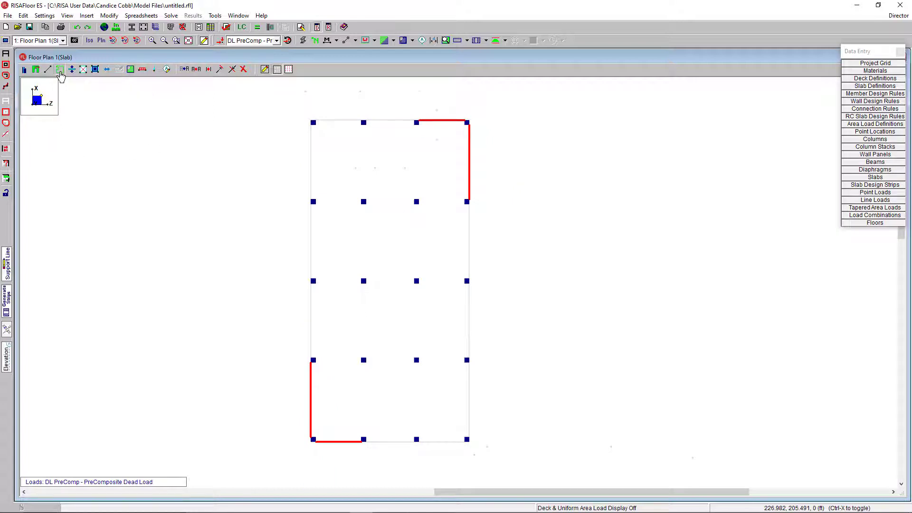
Define Custom Slab 3 with 9 in thickness and Conc4000NW concrete
click(59, 69)
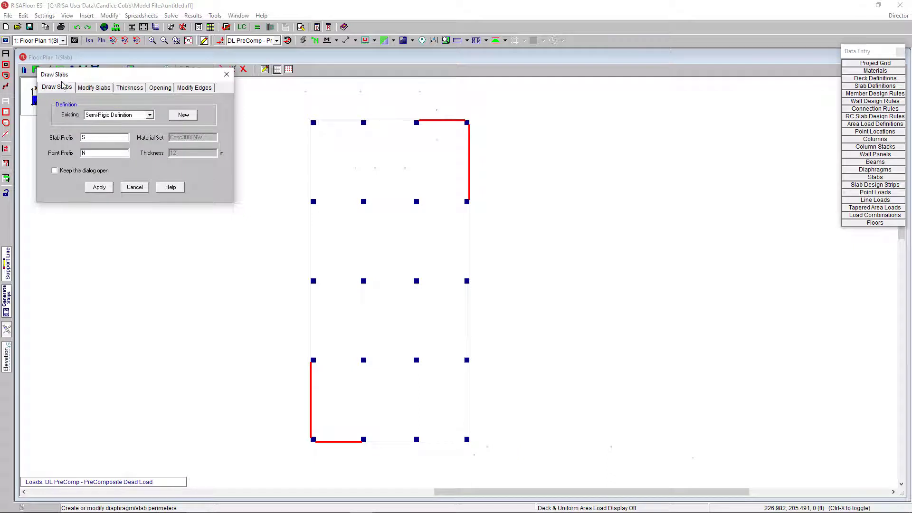
mouse_move(163, 129)
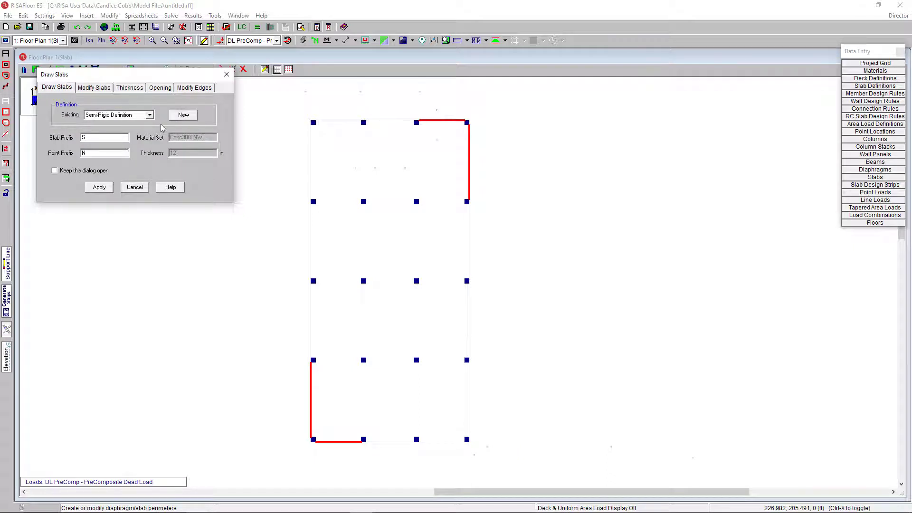
click(150, 114)
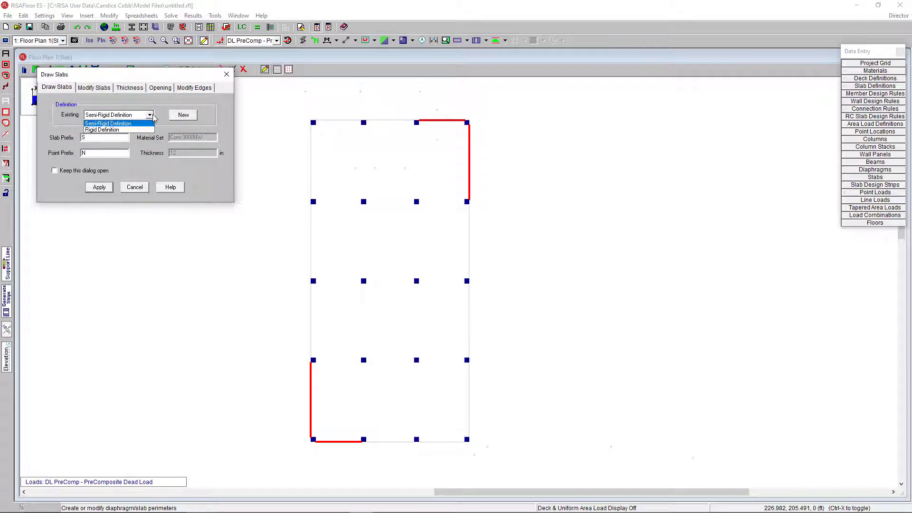
click(108, 124)
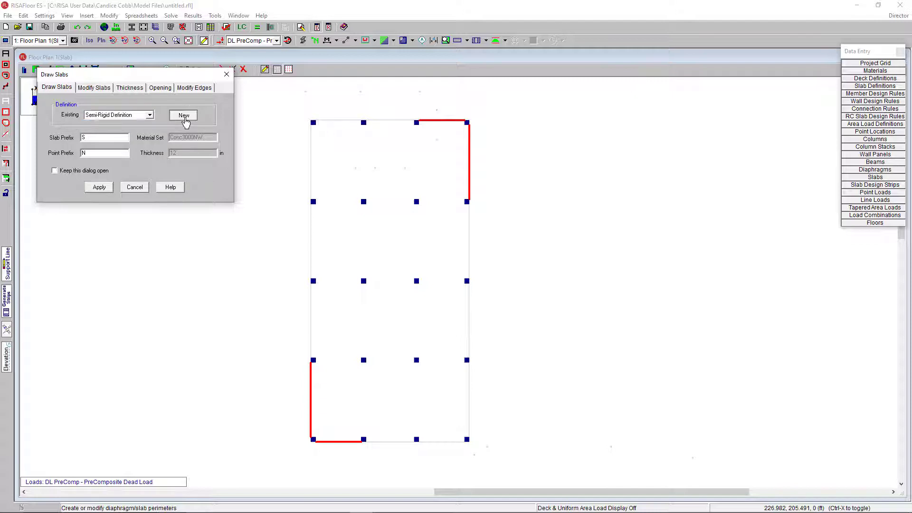
click(183, 114)
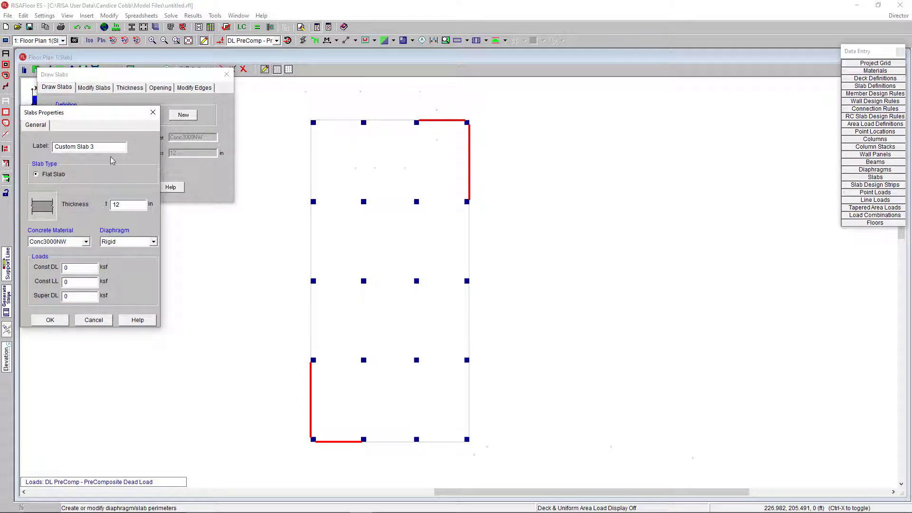
triple_click(128, 204)
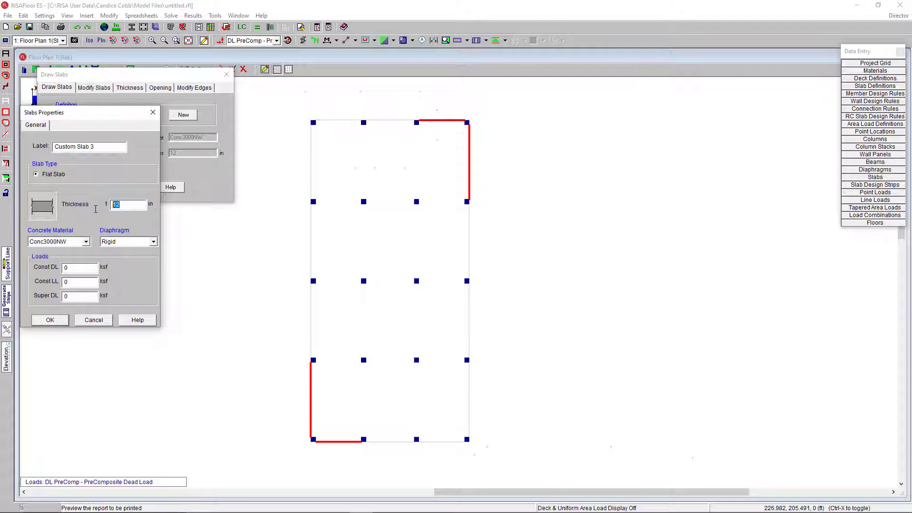
text(9)
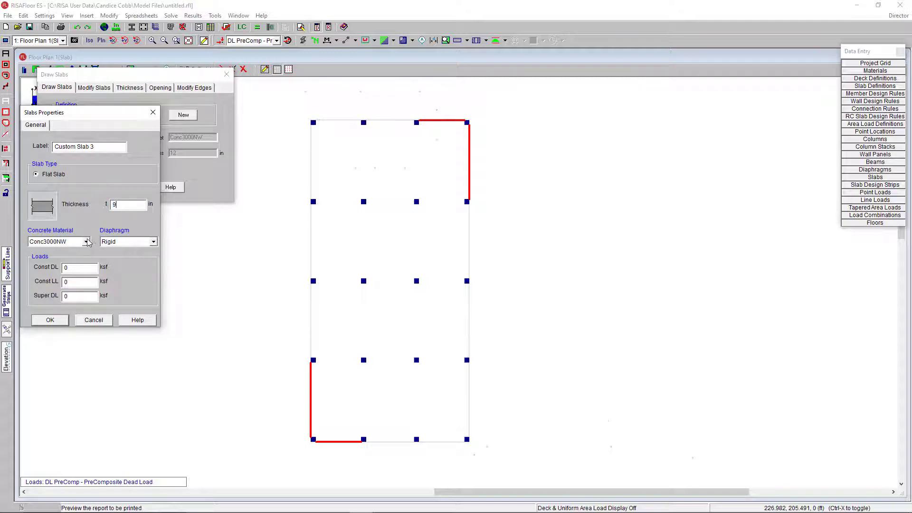
click(86, 241)
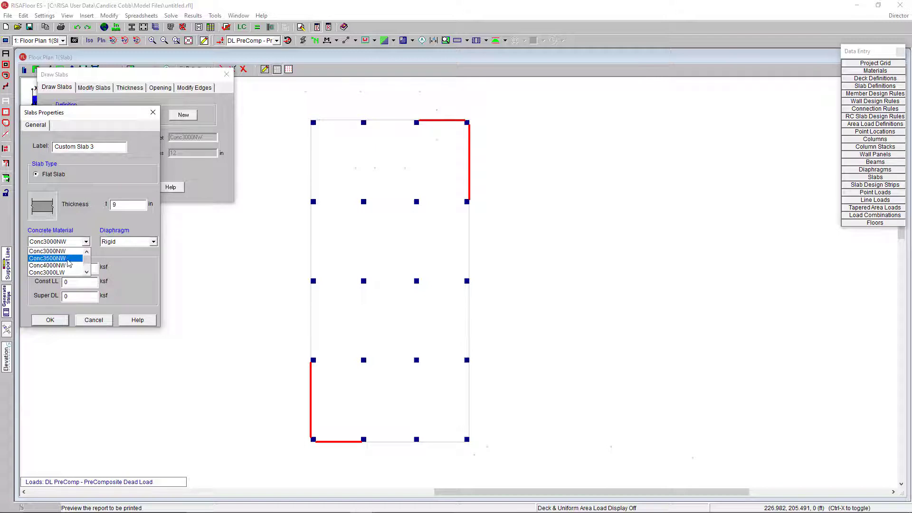
click(55, 264)
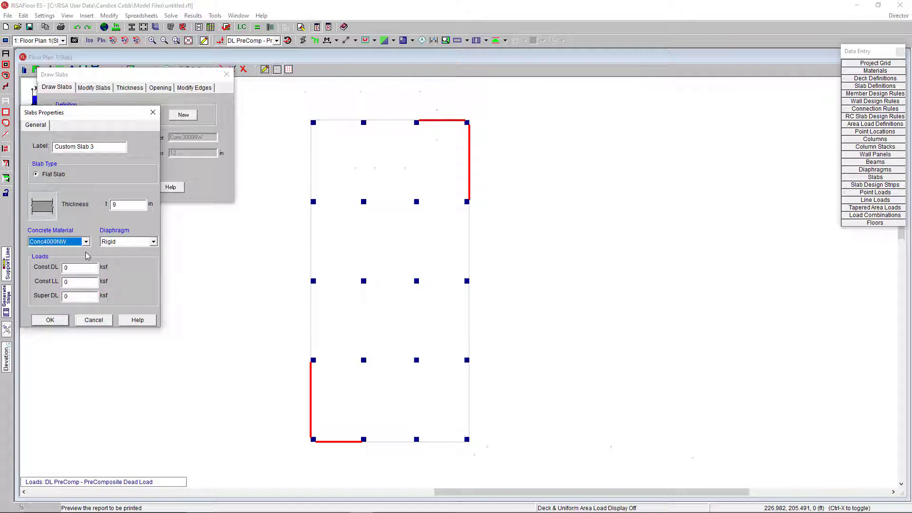
mouse_move(93, 256)
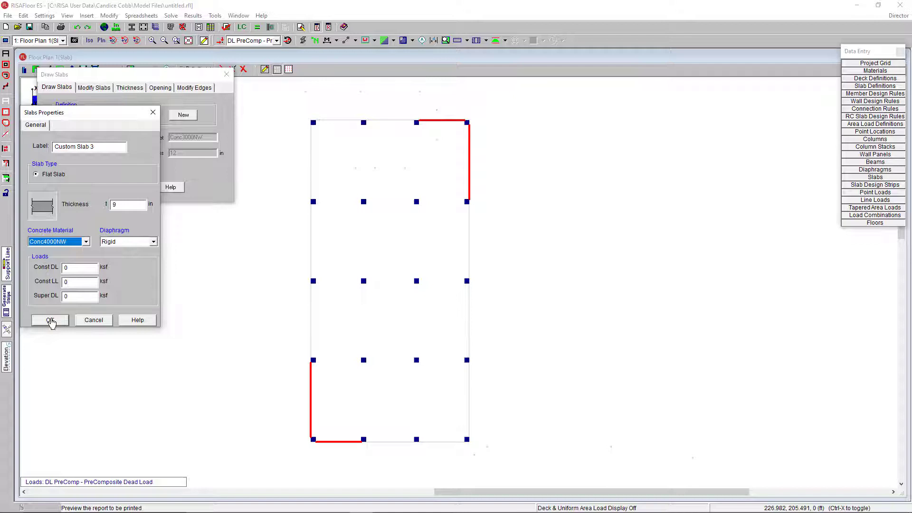
click(49, 320)
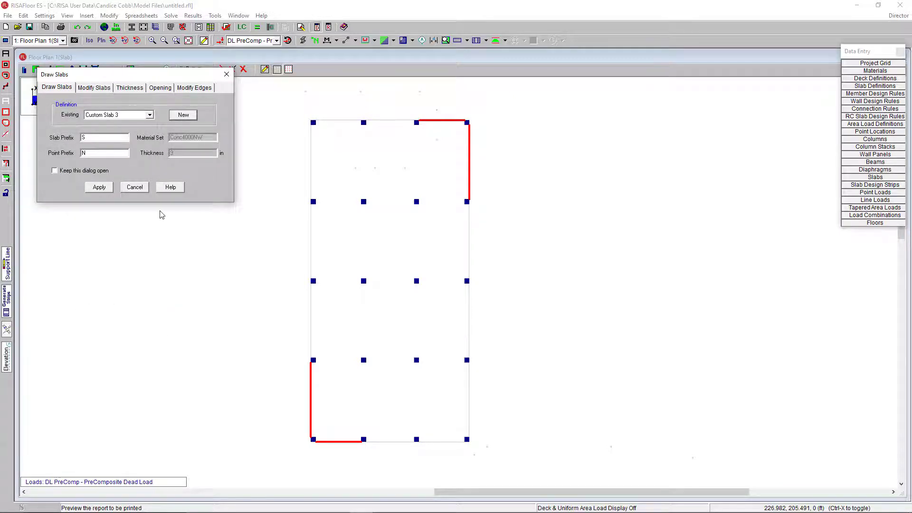
Trace a 9-inch slab around the floor plan's four perimeter corners
click(98, 187)
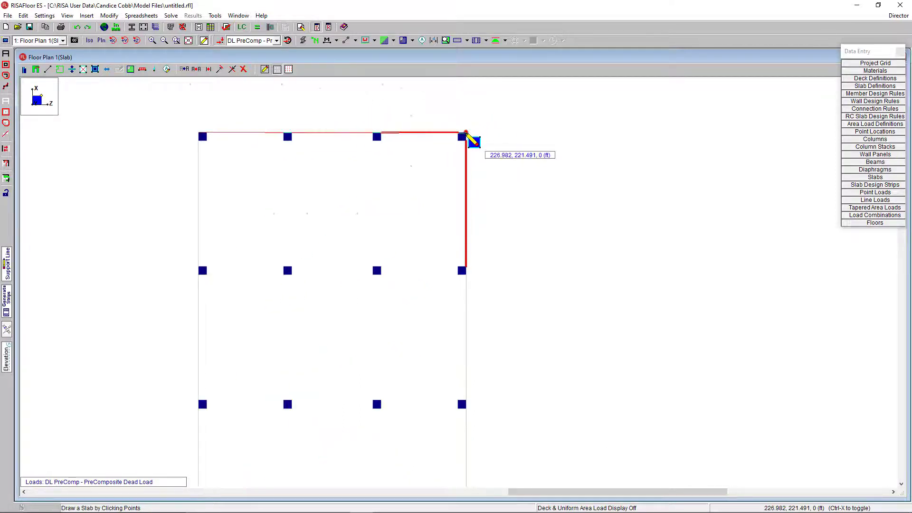
click(462, 467)
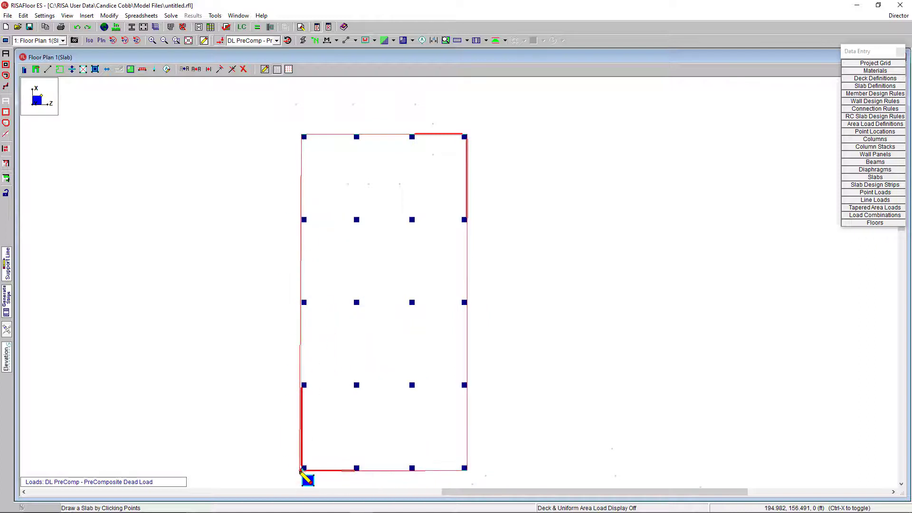
mouse_move(308, 138)
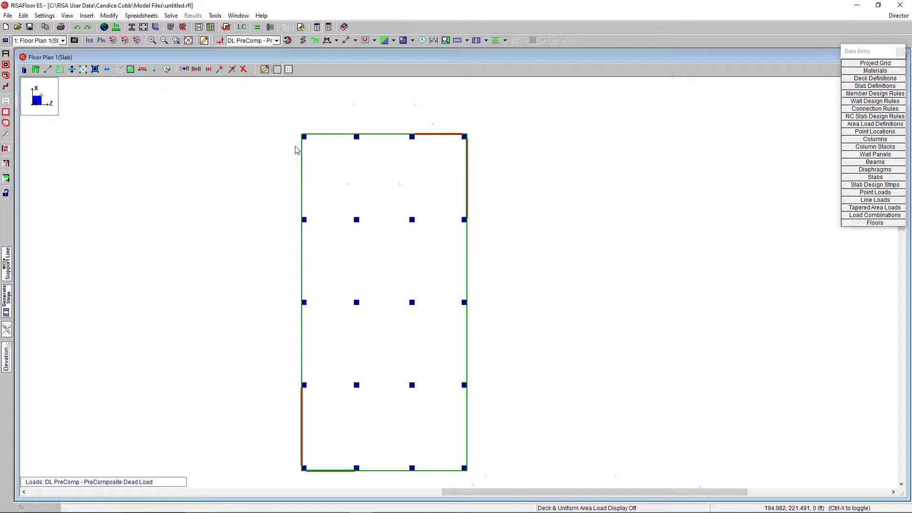
mouse_move(471, 317)
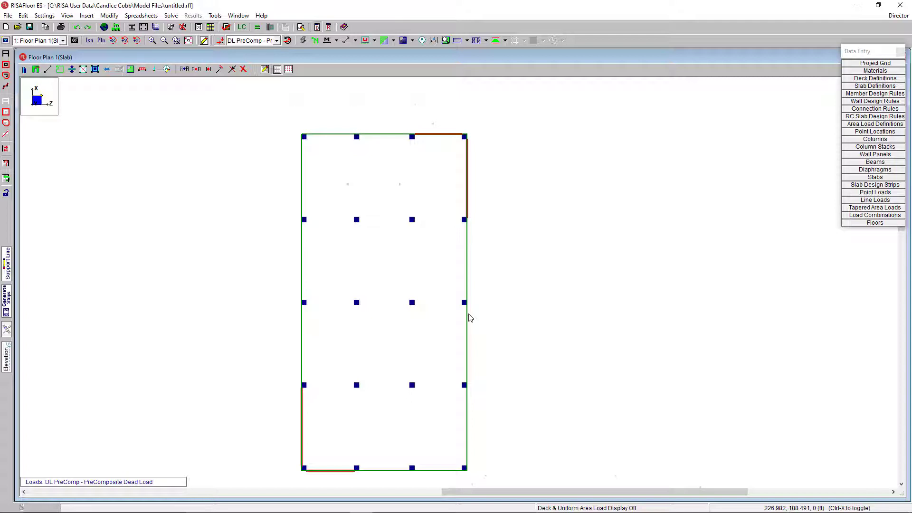
mouse_move(448, 307)
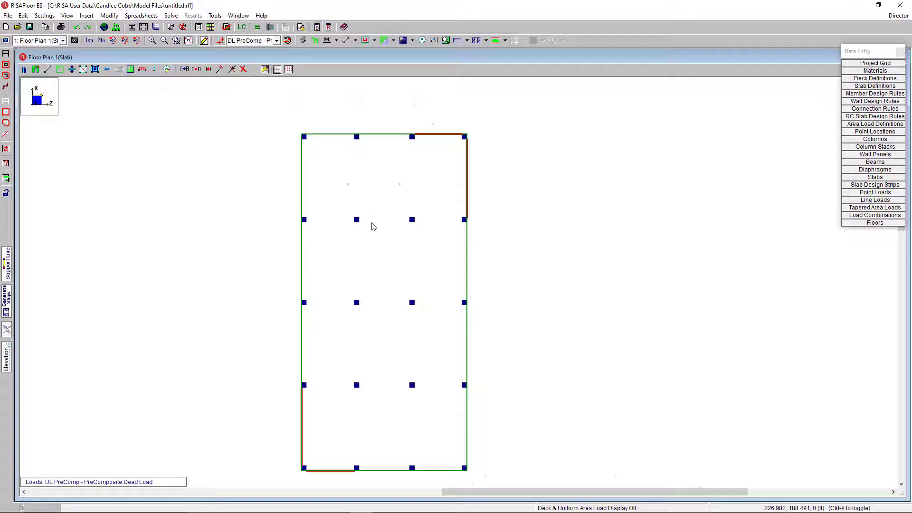
mouse_move(345, 212)
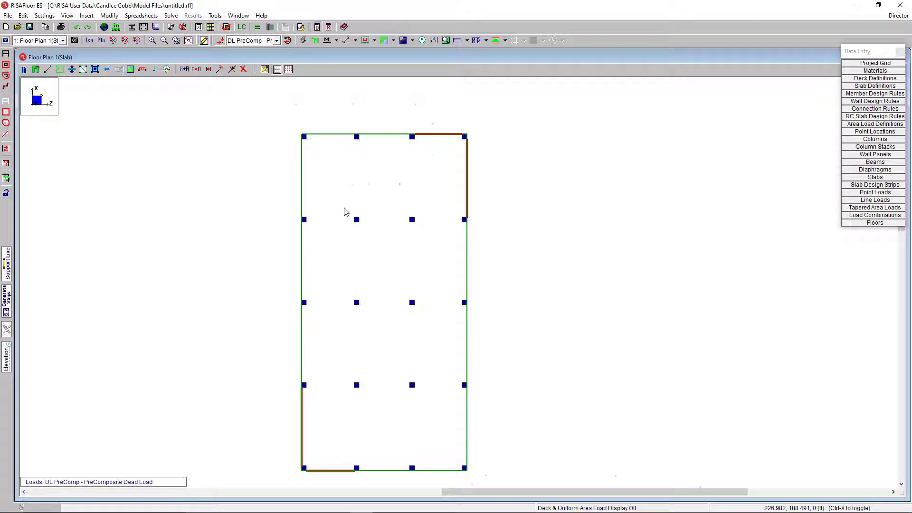
mouse_move(243, 200)
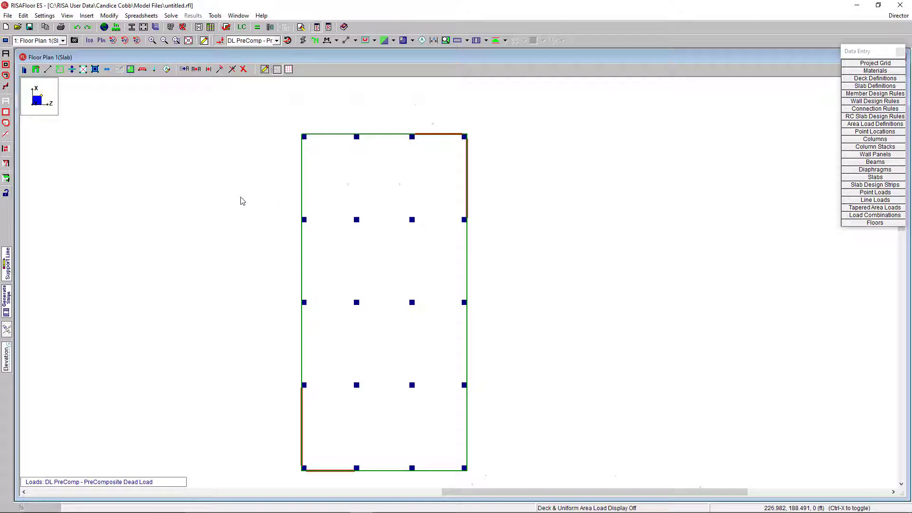
mouse_move(834, 127)
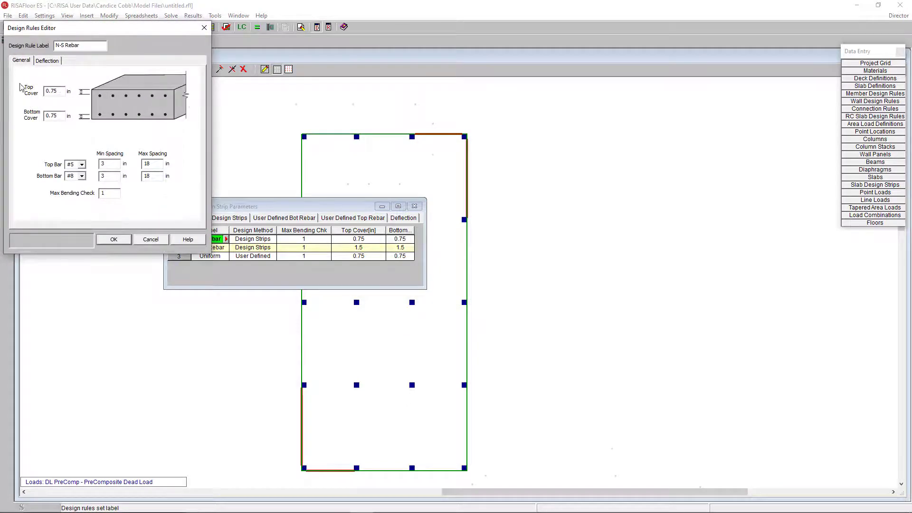
Give the N-S Rebar rule #6 top and #7 bottom bars, checking deflection limits
click(83, 164)
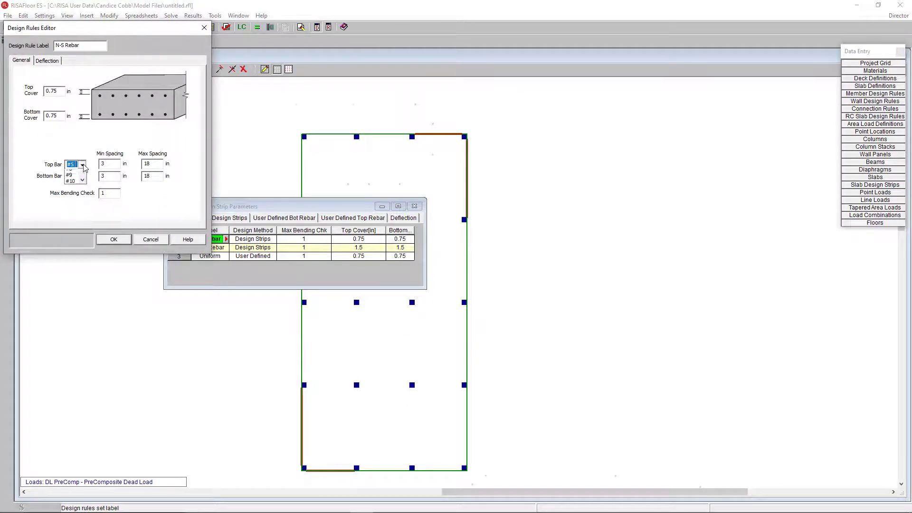
click(83, 175)
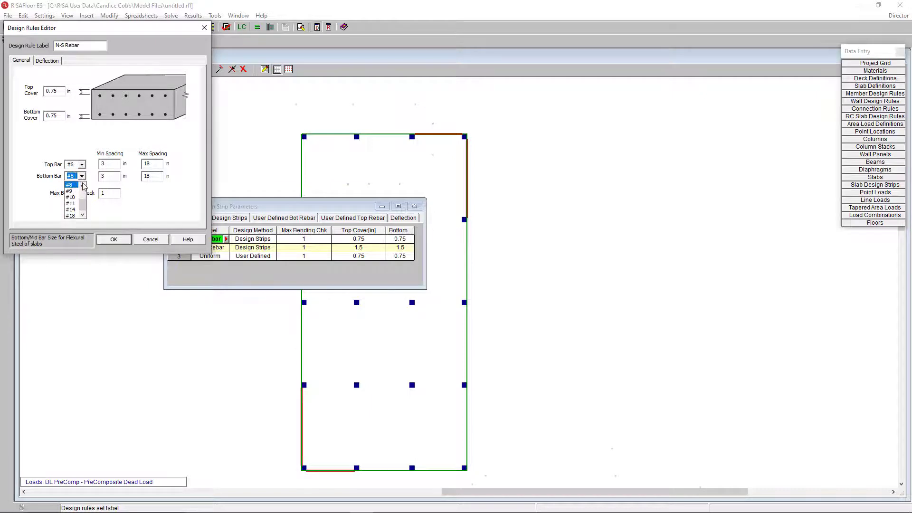
click(70, 175)
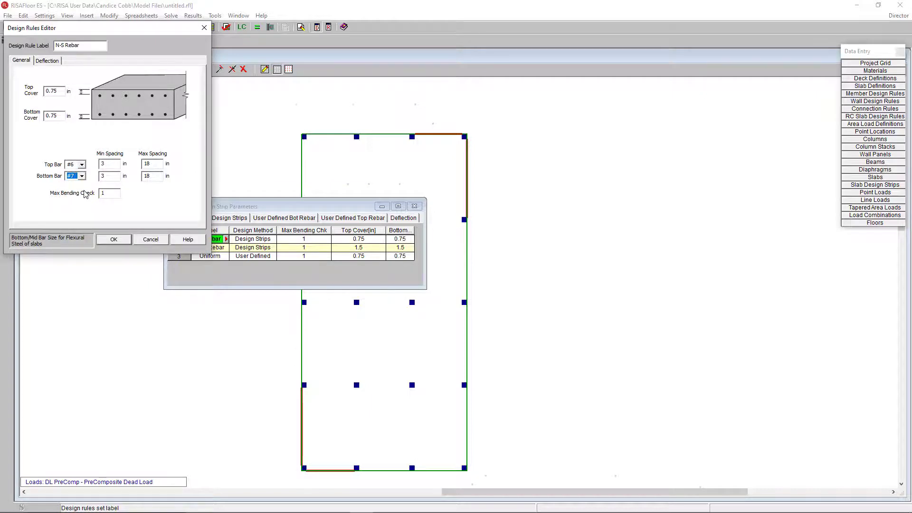
click(47, 60)
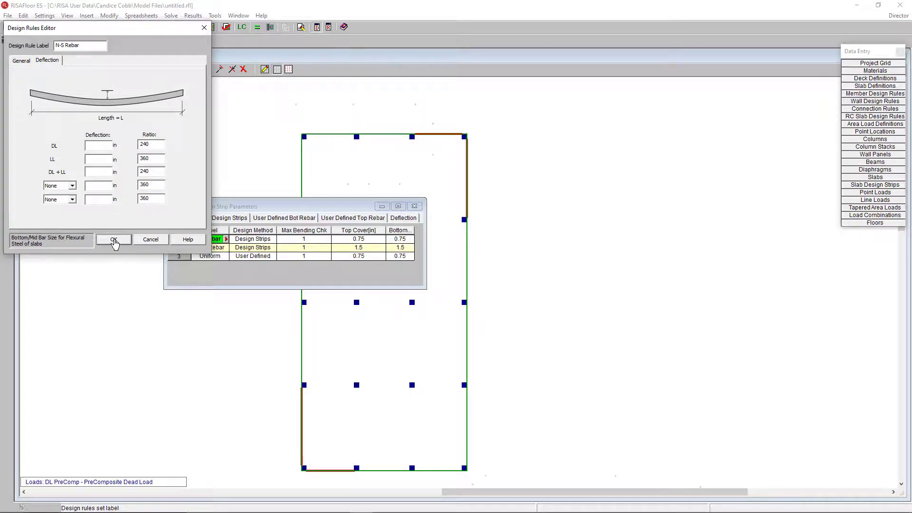
click(113, 239)
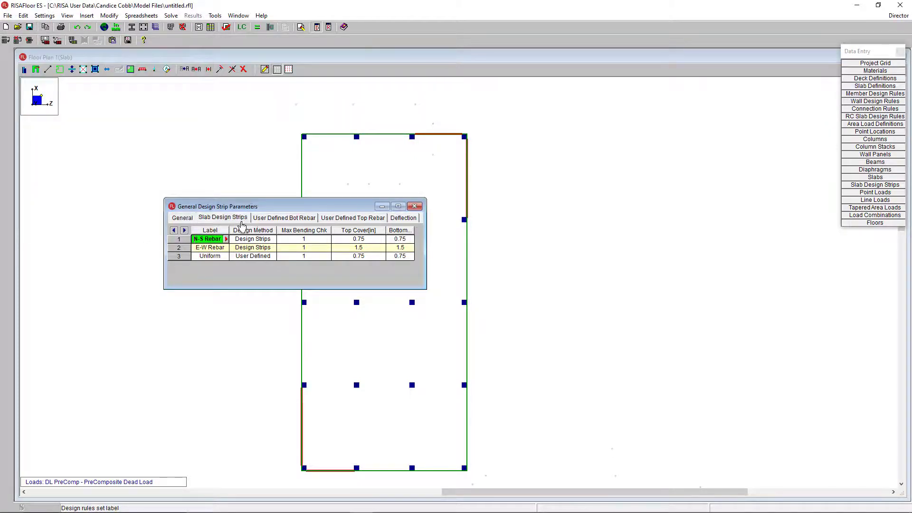
Set E-W Rebar bars to #6 top and #7 bottom, then close the table
click(252, 247)
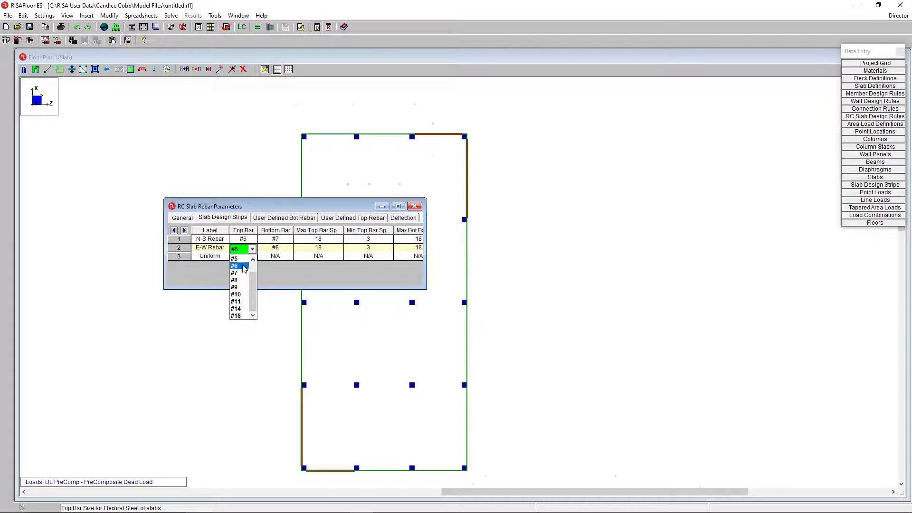
click(235, 266)
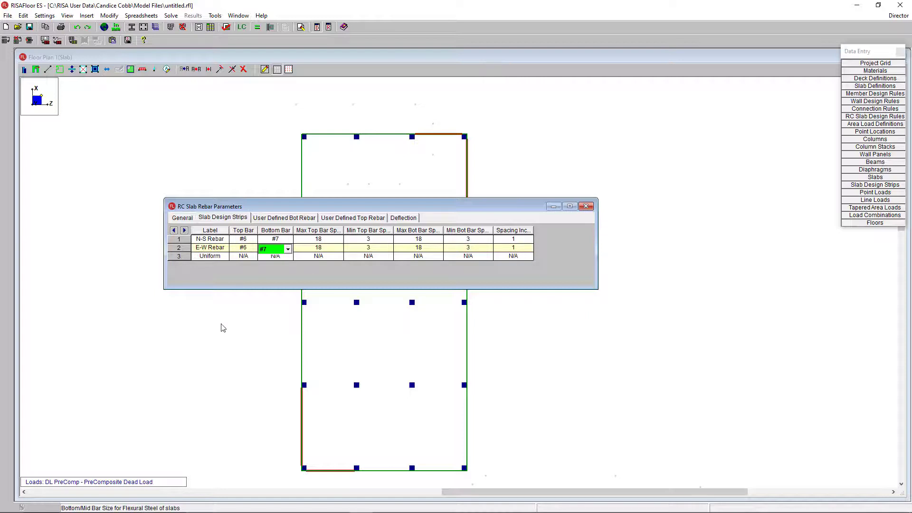
click(586, 205)
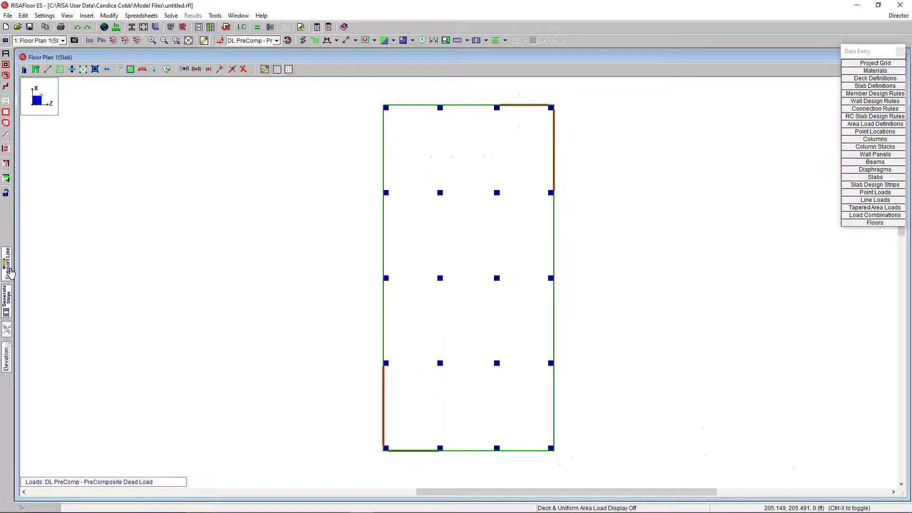
Draw north-south and east-west support lines along every column line
click(7, 265)
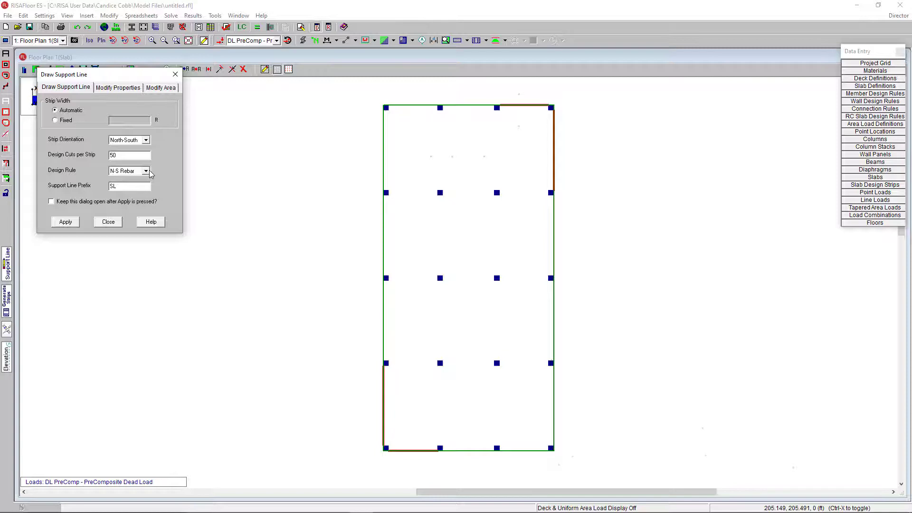
click(65, 221)
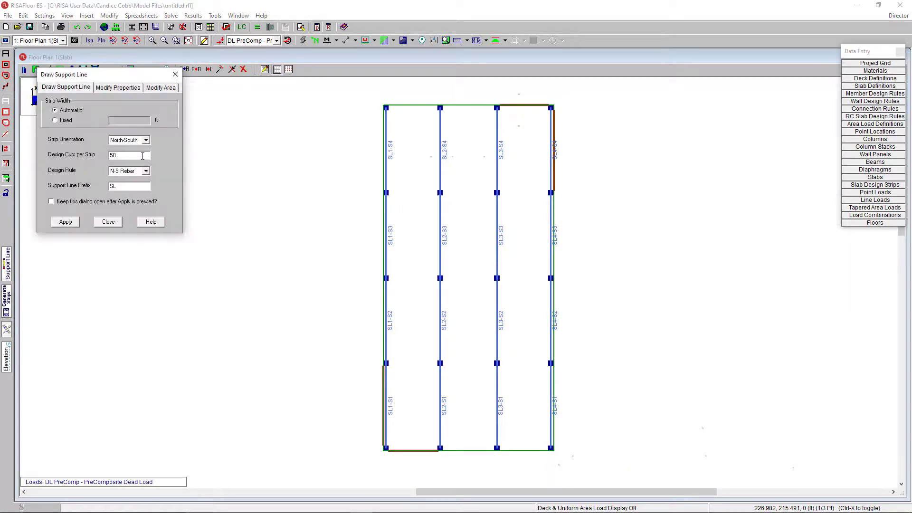
click(146, 170)
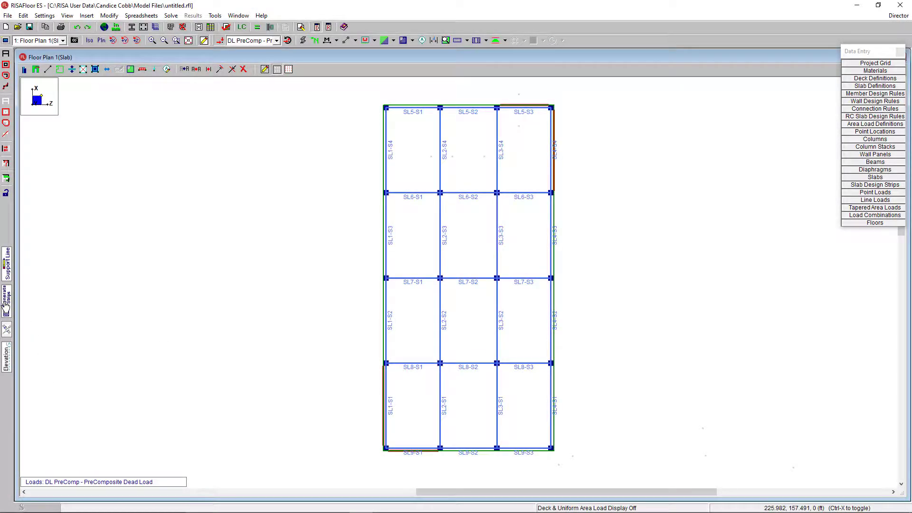
Auto-generate design strips across the slab from the support lines
click(6, 296)
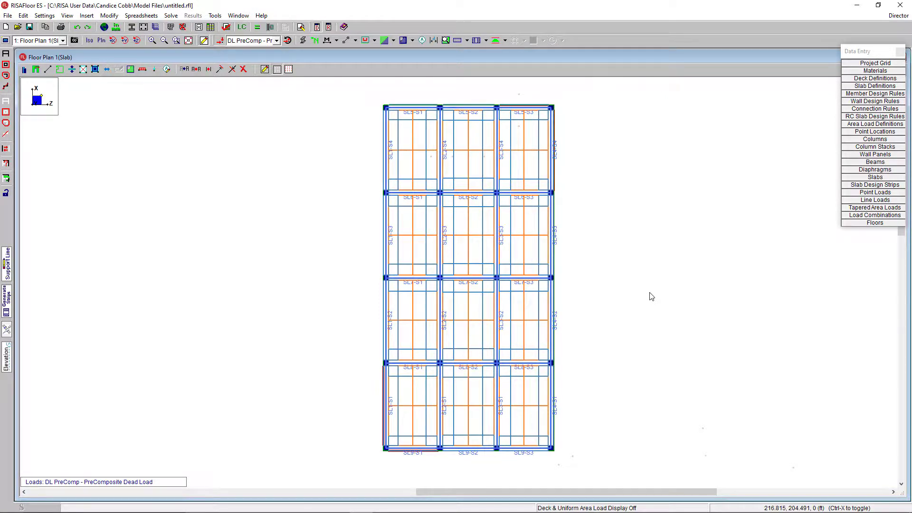
mouse_move(850, 232)
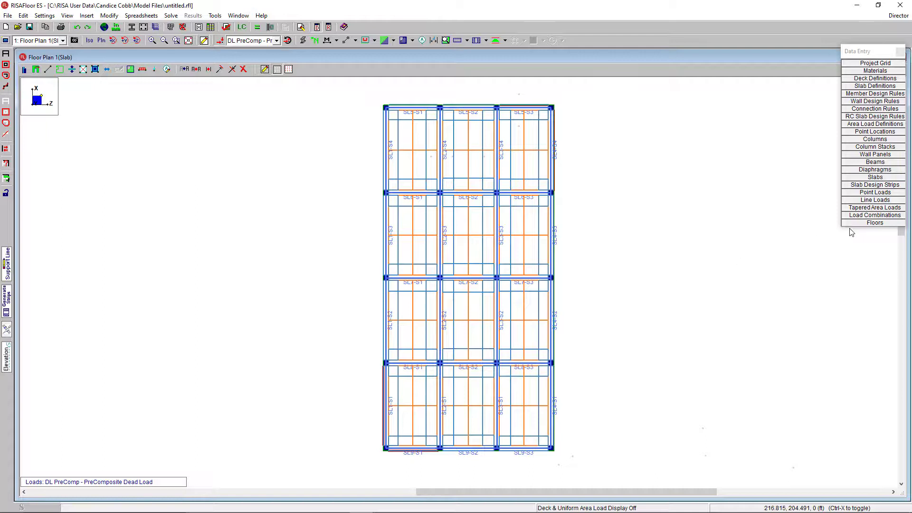
mouse_move(858, 228)
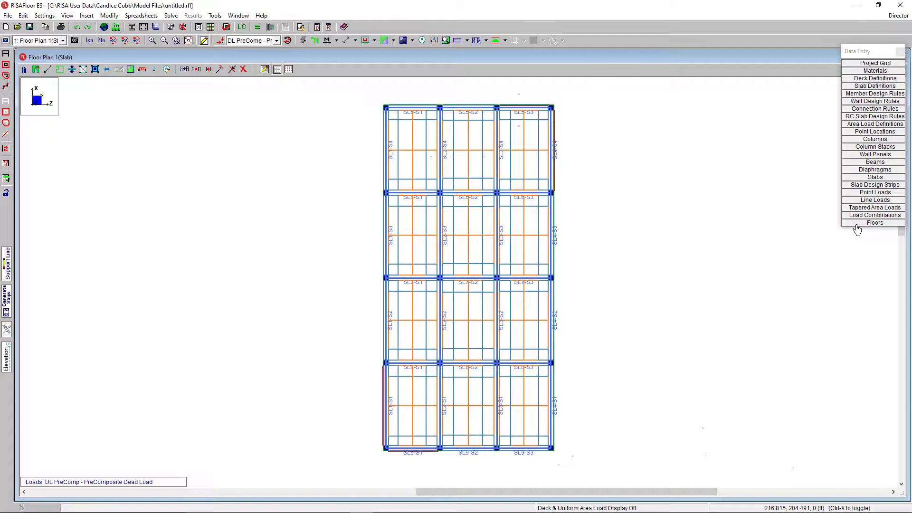
Add Floor Plan 2 copied from Floor Plan 1 at 30 ft, then show the full two-story model
click(874, 223)
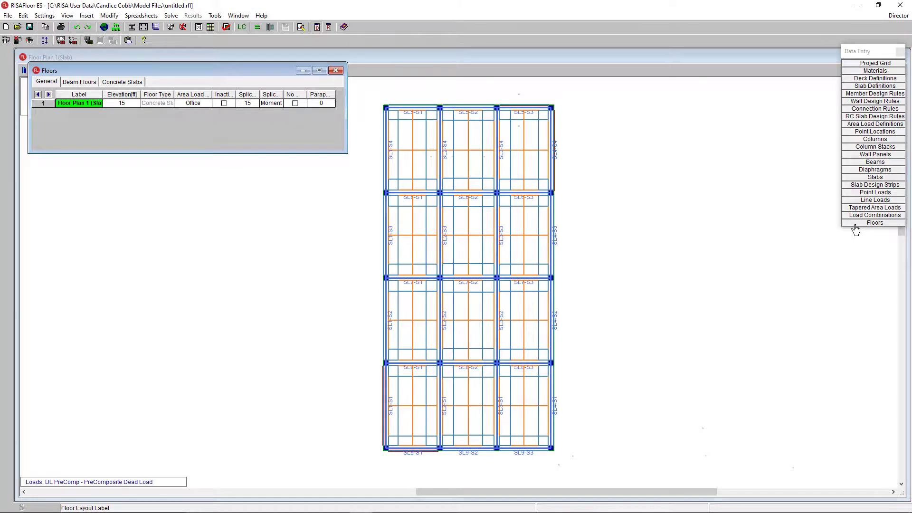
mouse_move(118, 110)
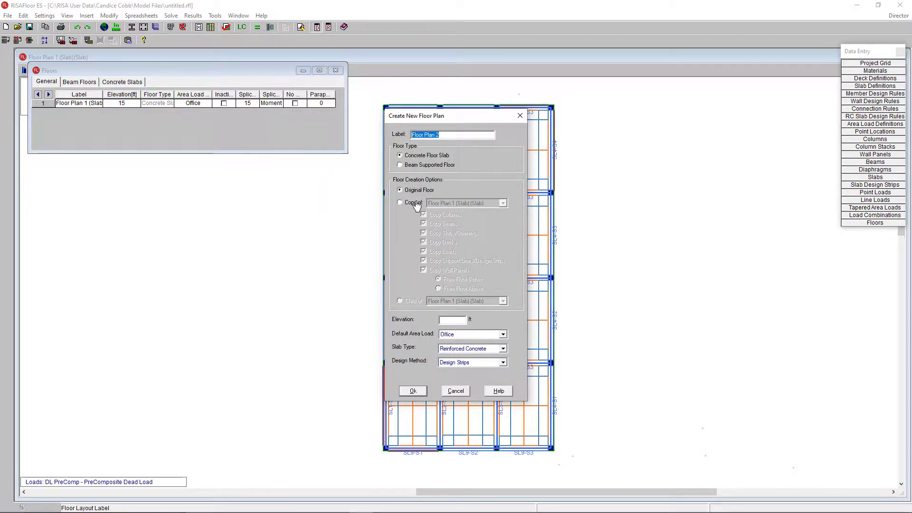
click(399, 202)
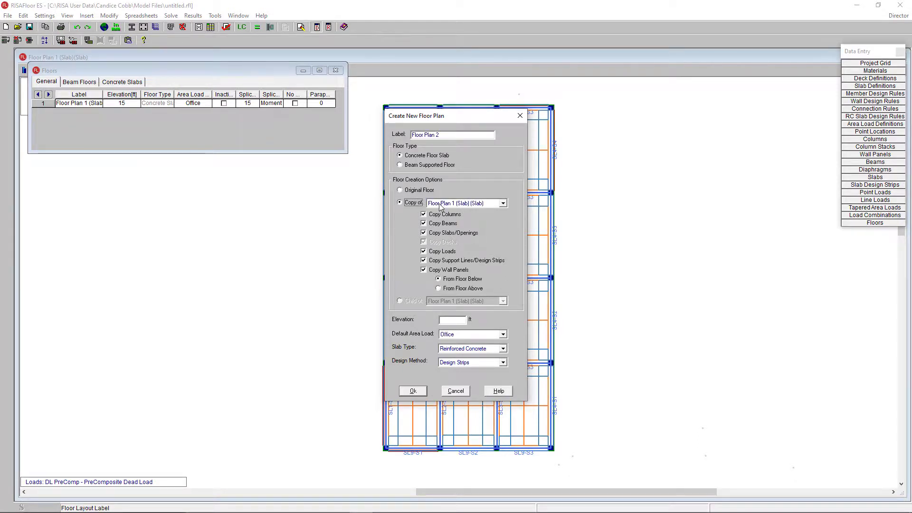
mouse_move(436, 223)
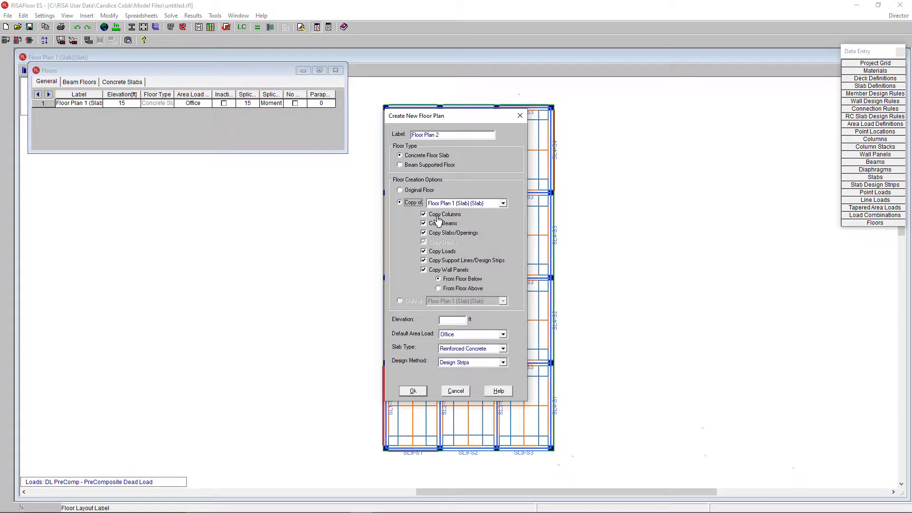
mouse_move(466, 239)
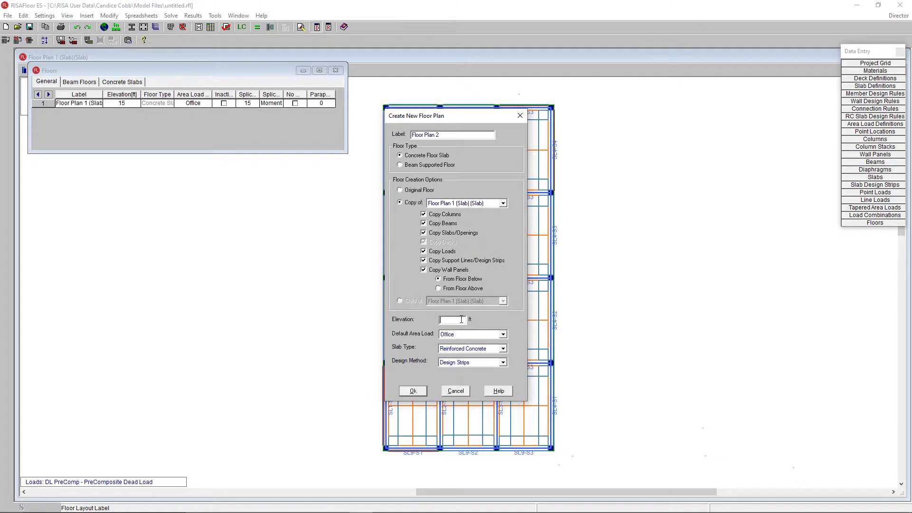
text(30)
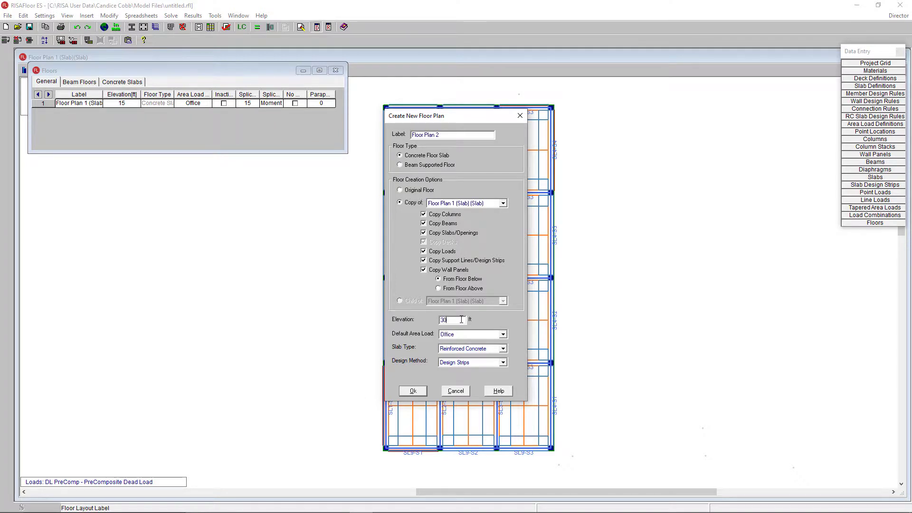
click(412, 390)
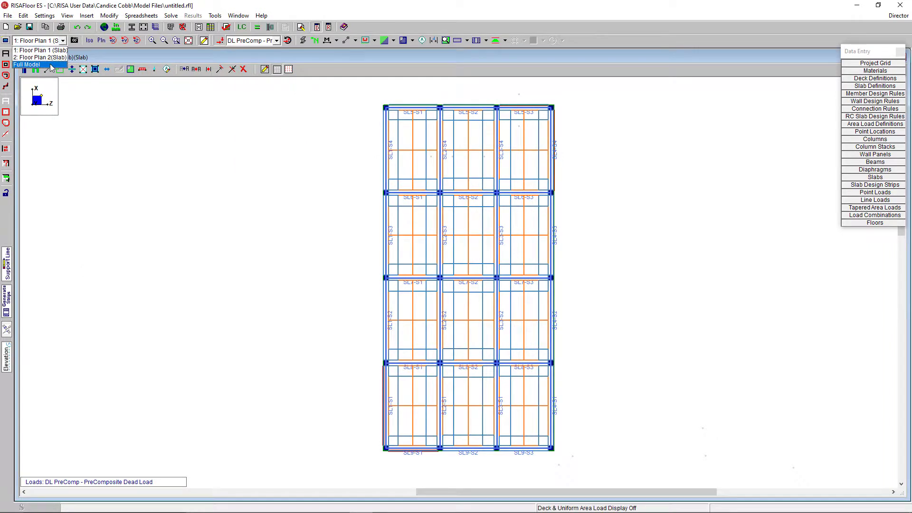
click(26, 64)
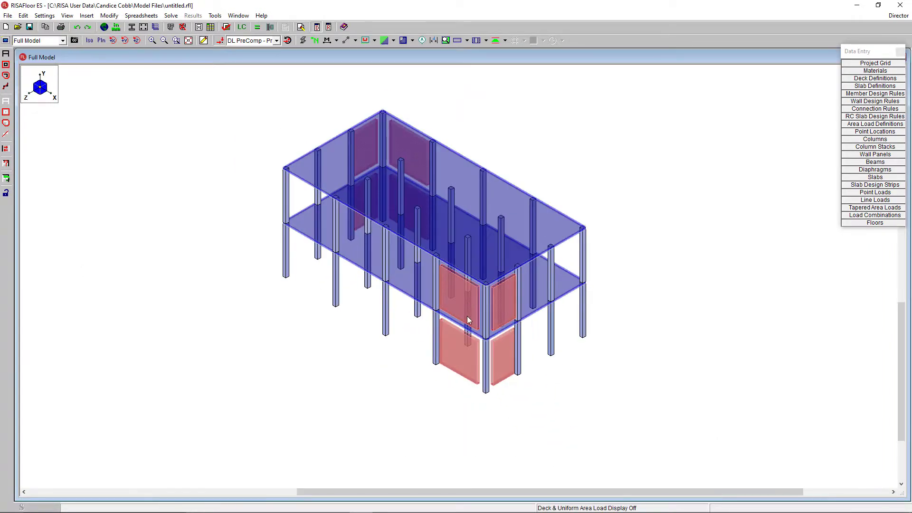